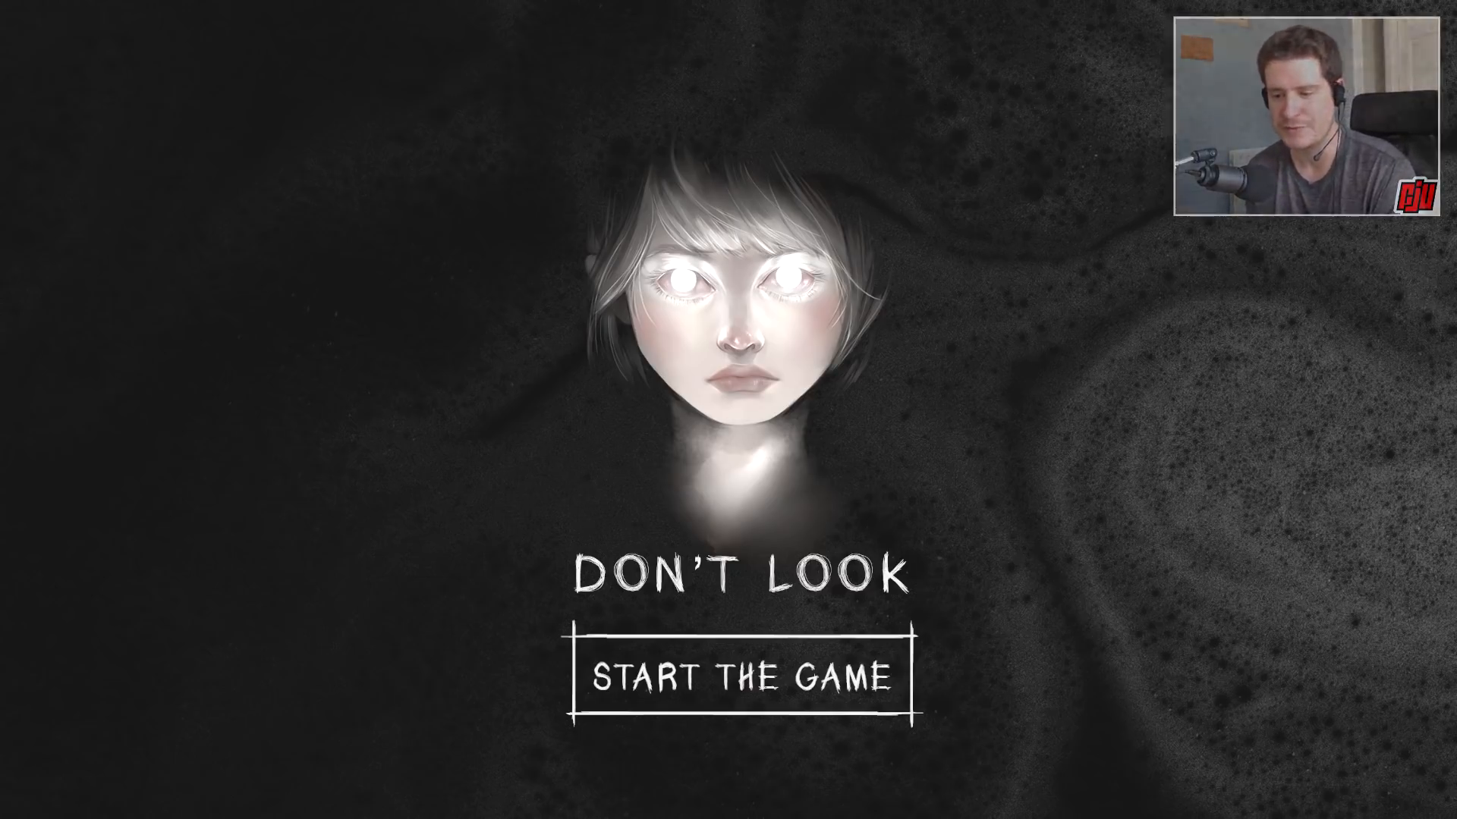
Start the game, skip the eye-tracking notice, and raise brightness until the faint eyes show.
left_click(744, 674)
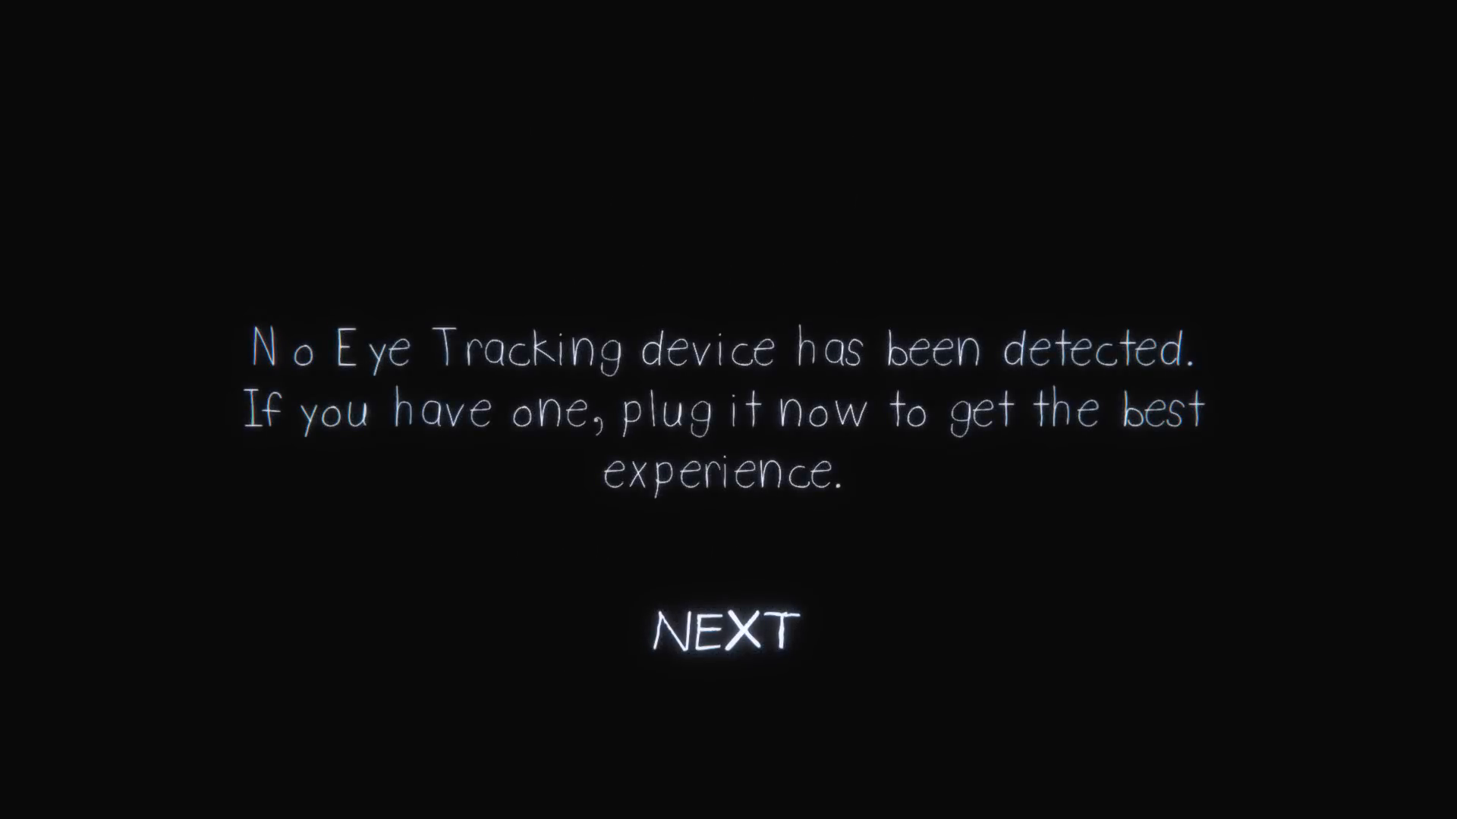
left_click(723, 628)
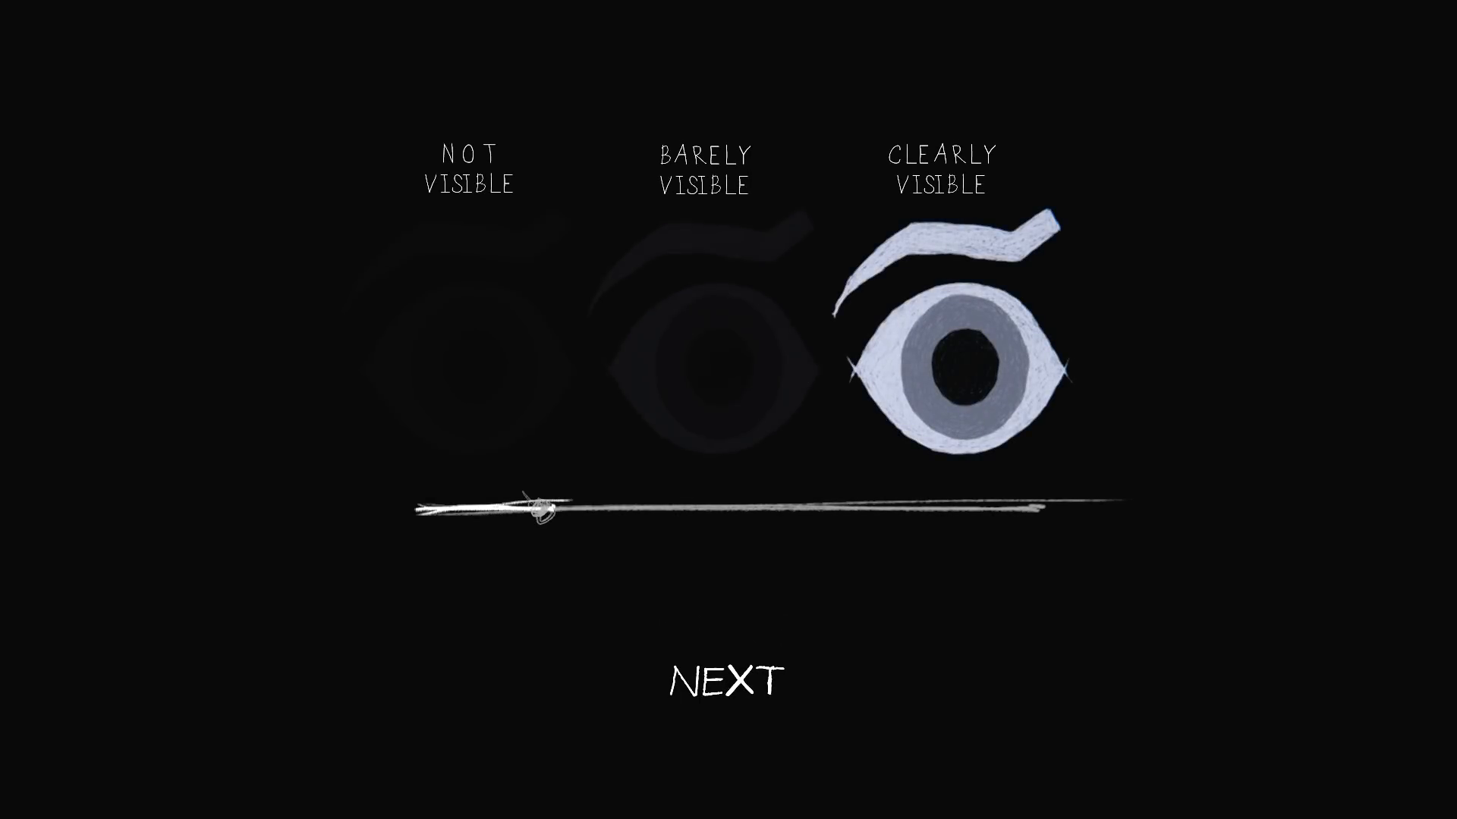
left_click_drag(534, 511, 794, 510)
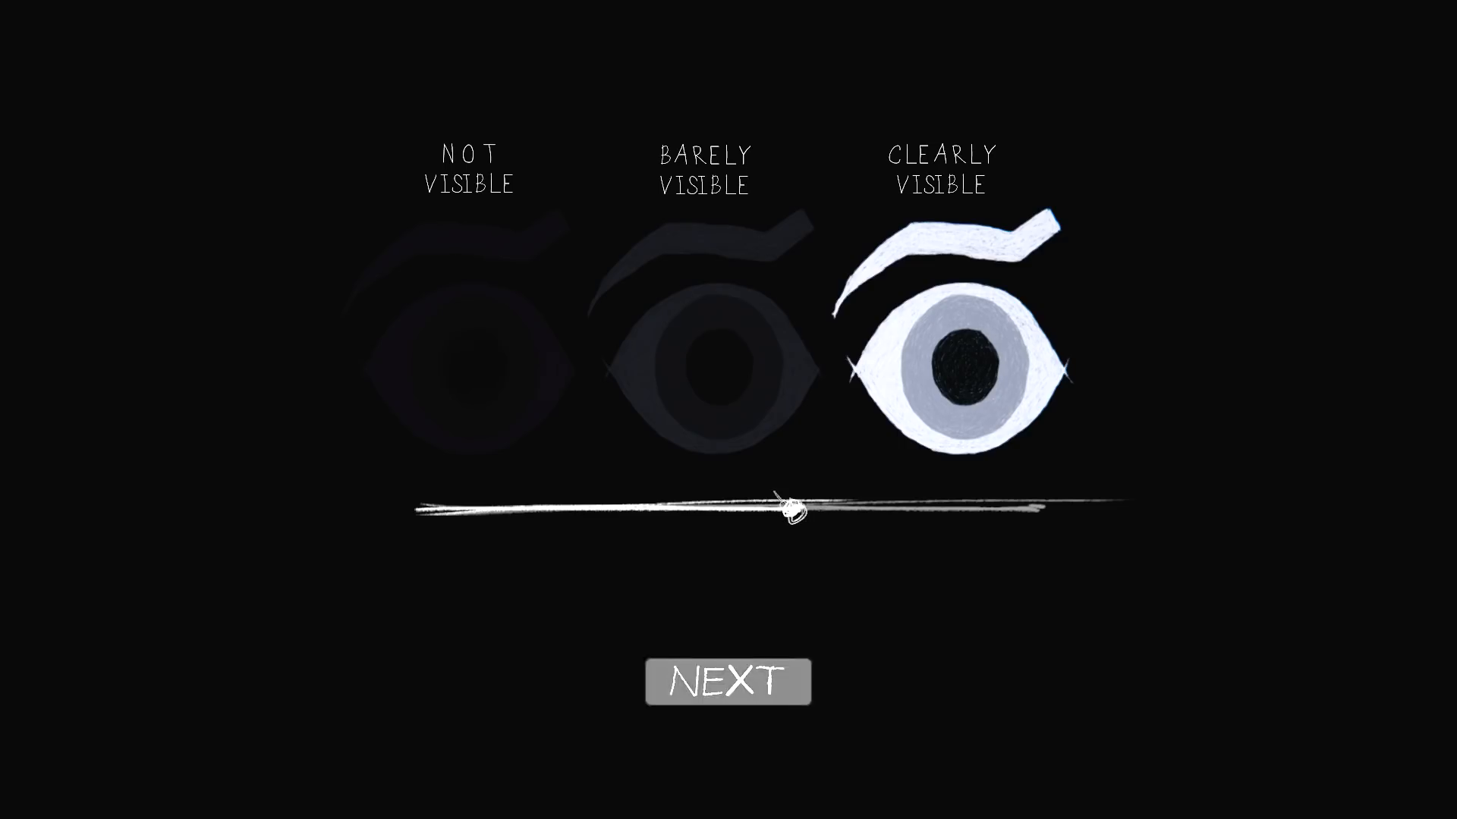
left_click(728, 680)
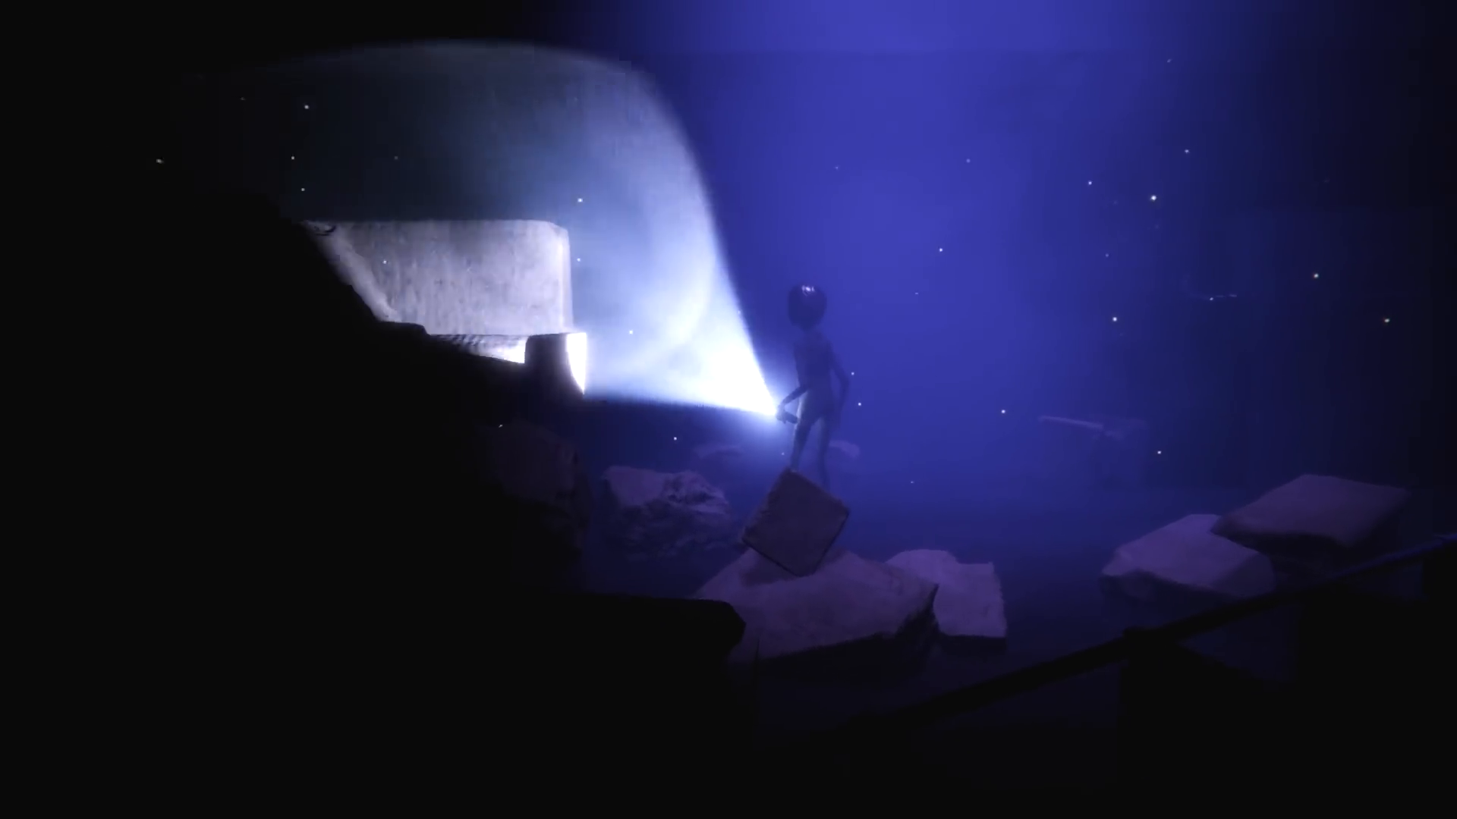